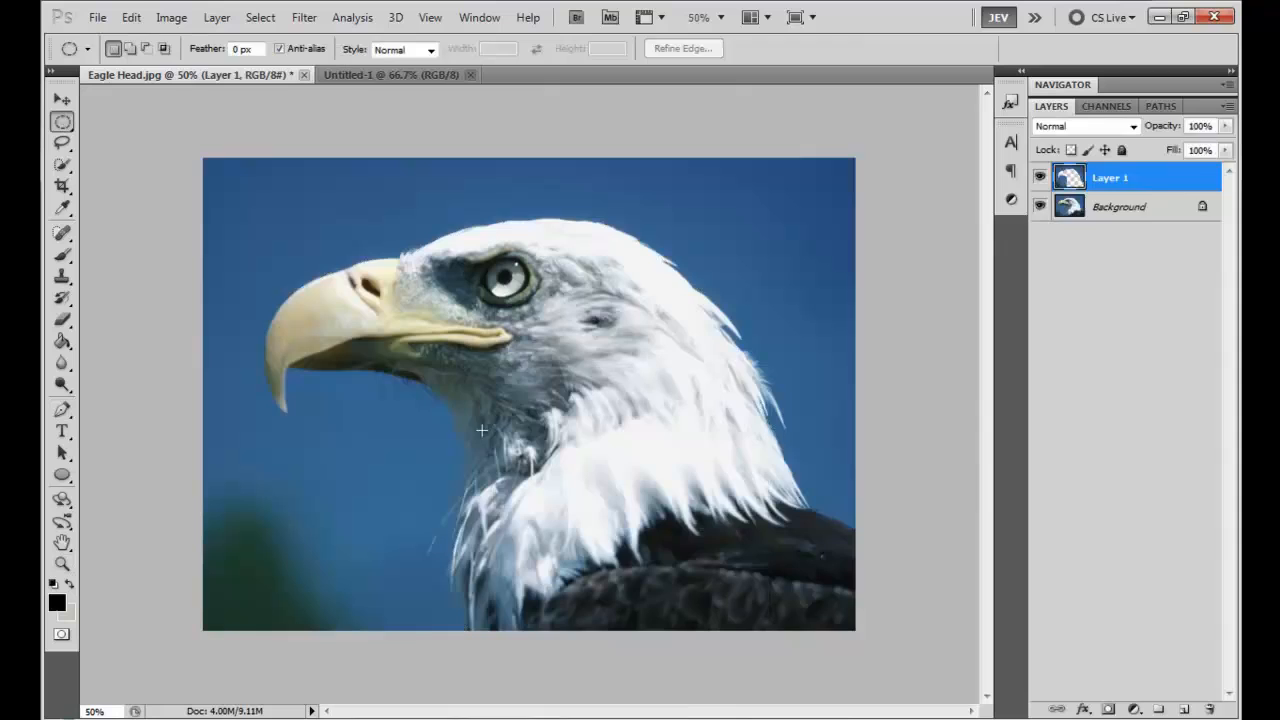
# - Cut out the eagle head with Refine Edge to a new layer, convert it to Black & White, and load a brush file
pyautogui.click(684, 48)
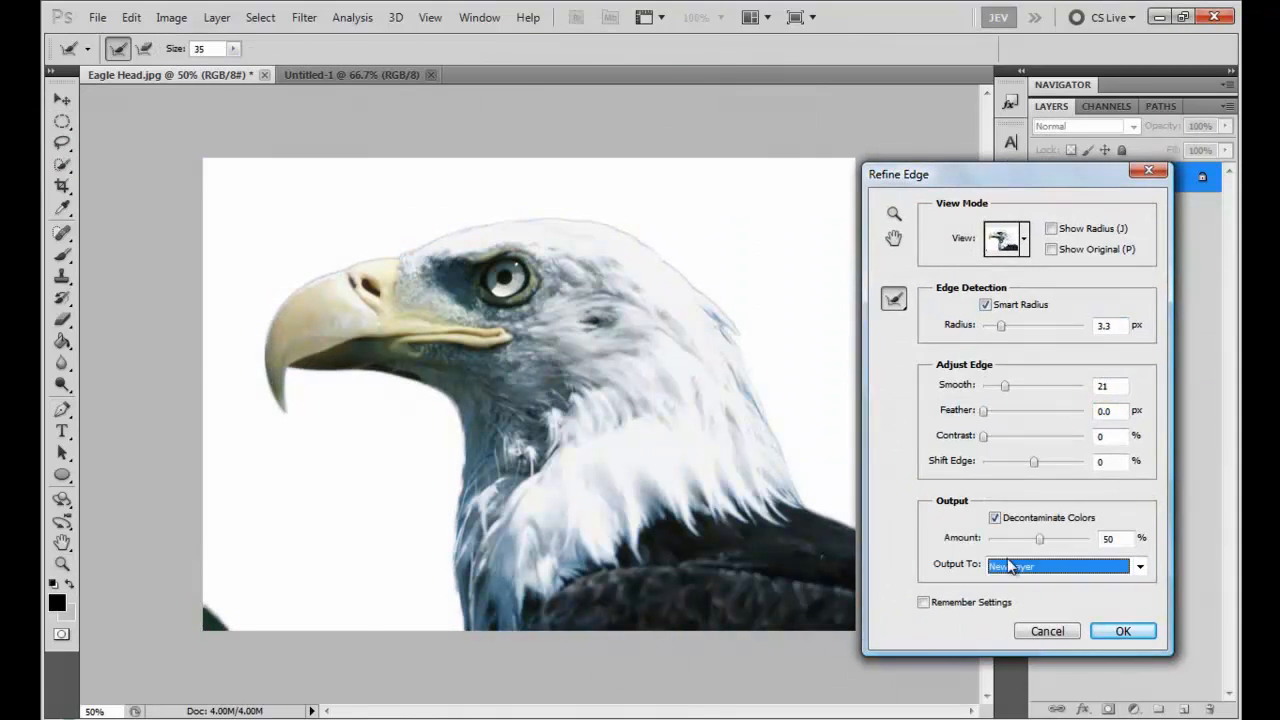
pyautogui.click(1122, 630)
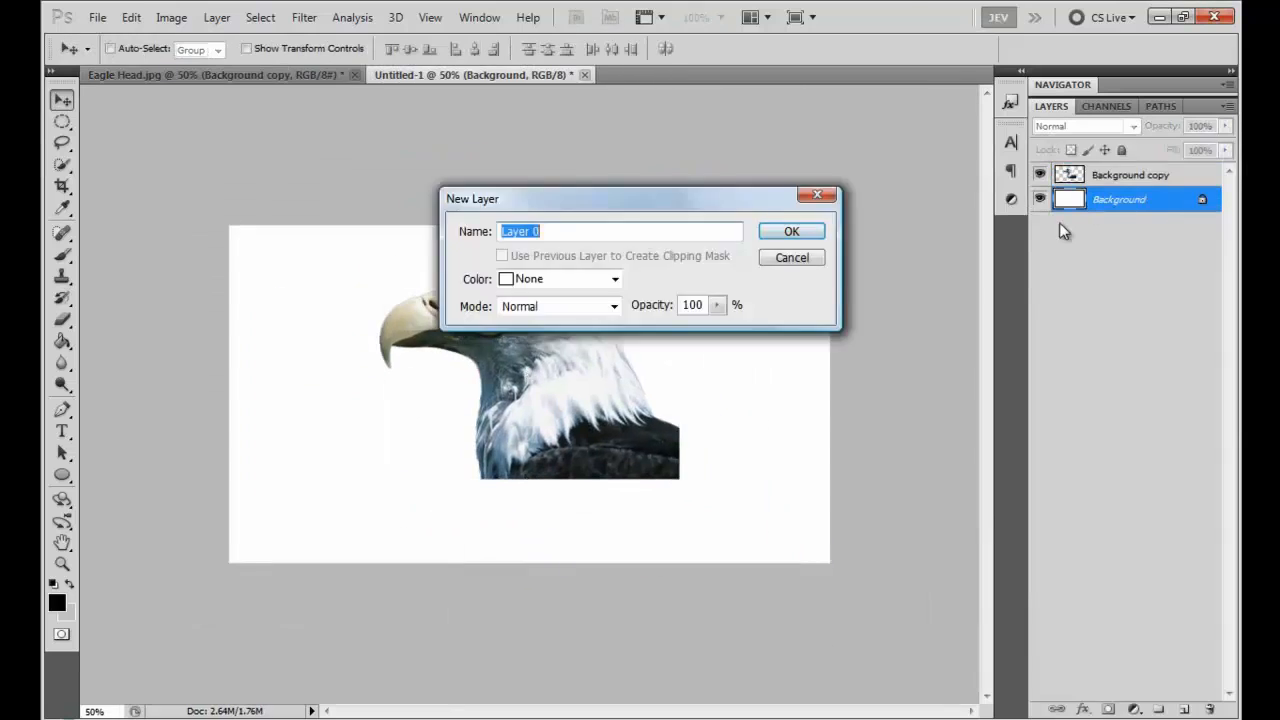
pyautogui.click(792, 232)
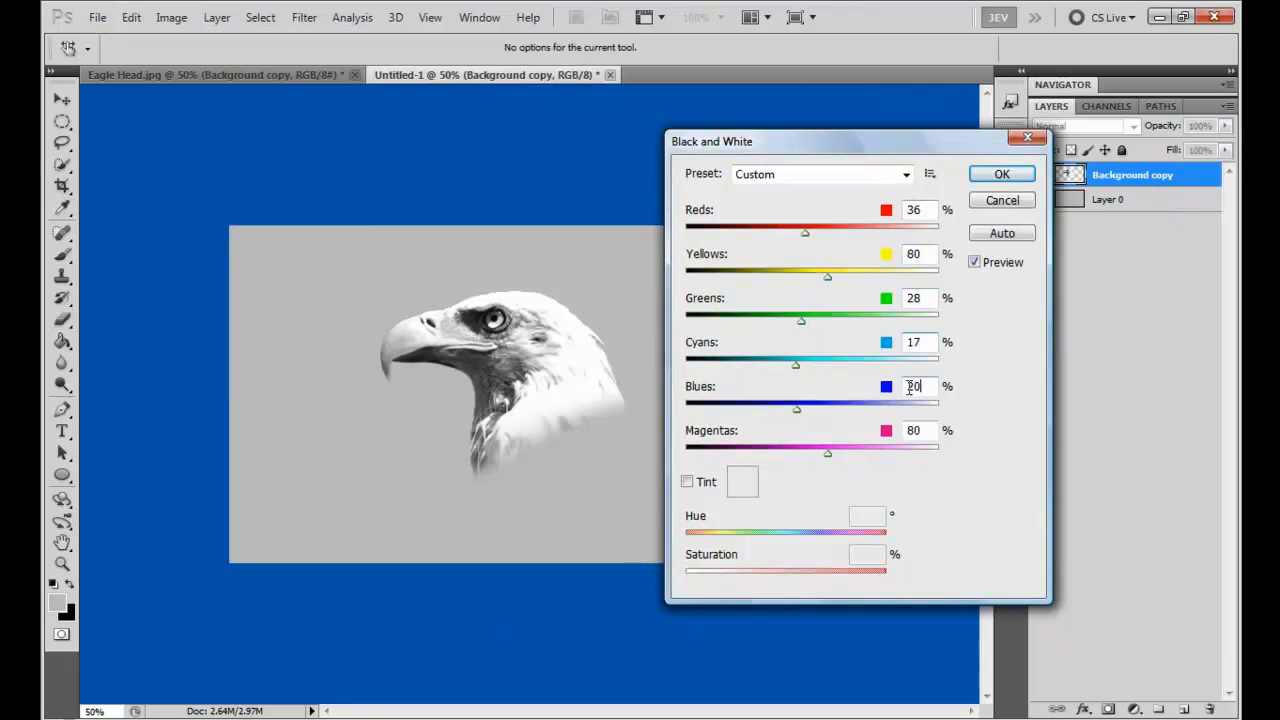
pyautogui.click(1000, 172)
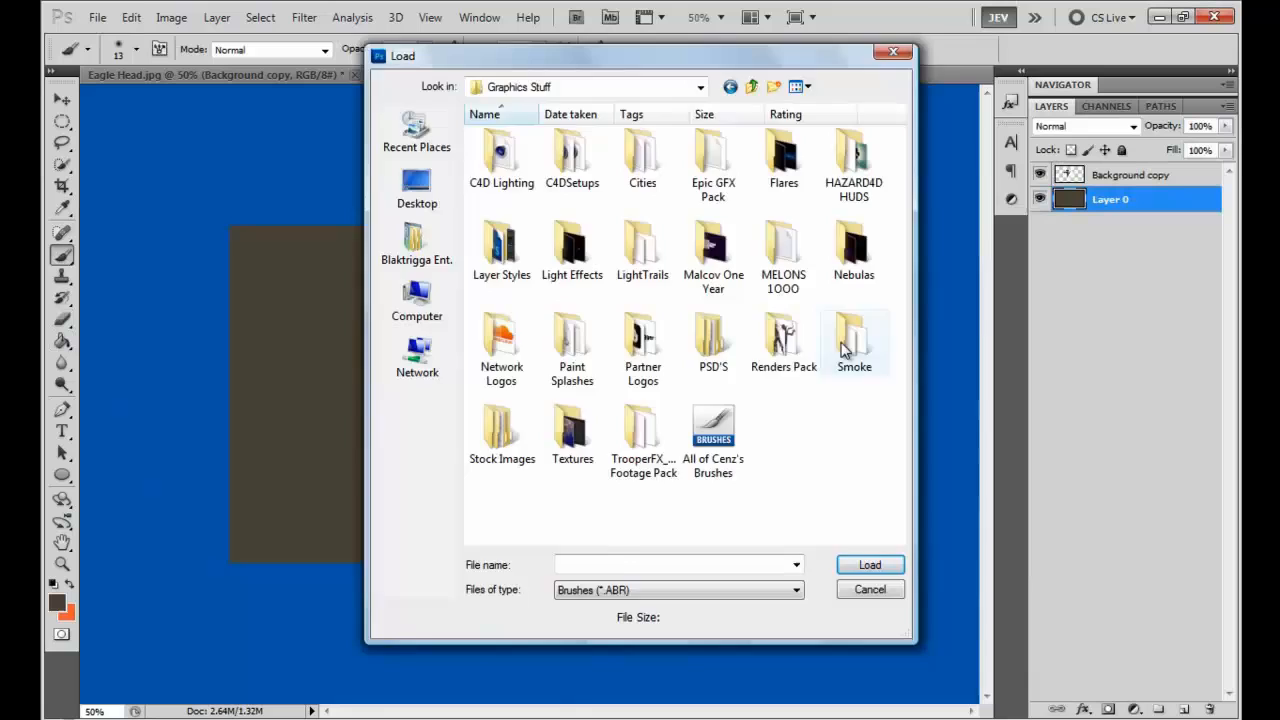
# - Paint orange and yellow splatter strokes on new layers, tune Hue/Saturation, and add soft light rays behind the eagle
pyautogui.click(868, 588)
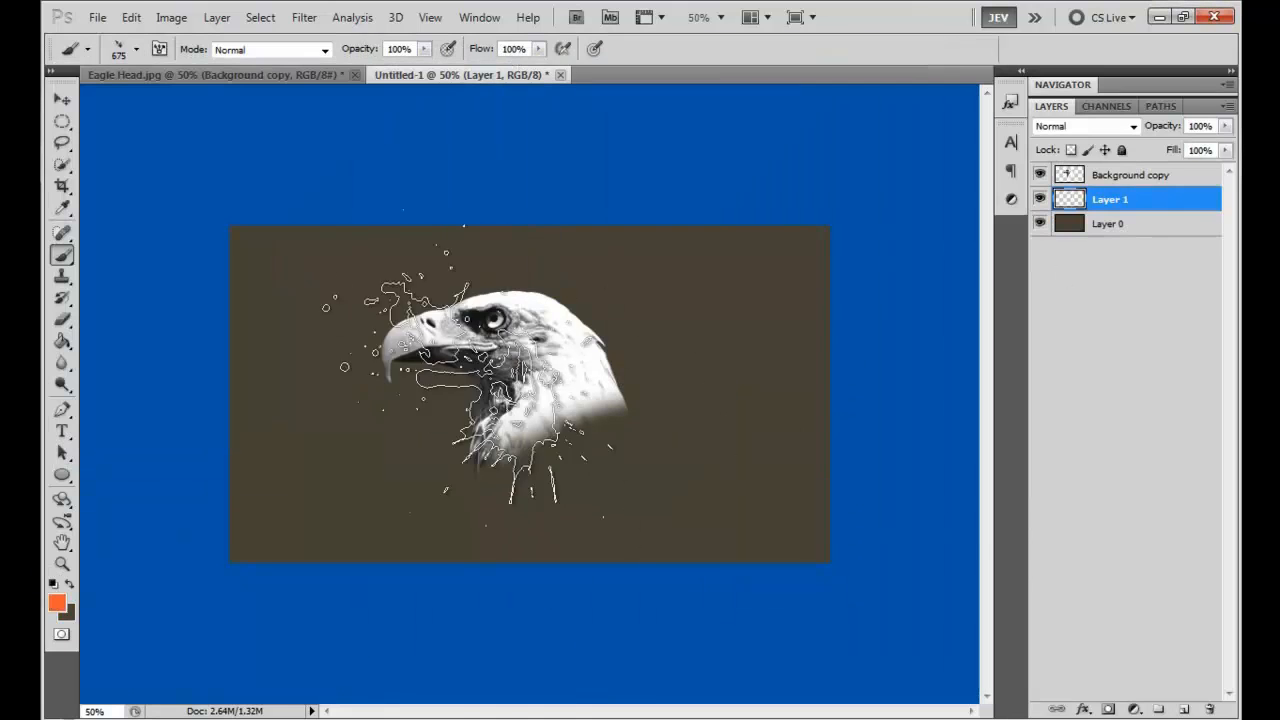
pyautogui.click(136, 48)
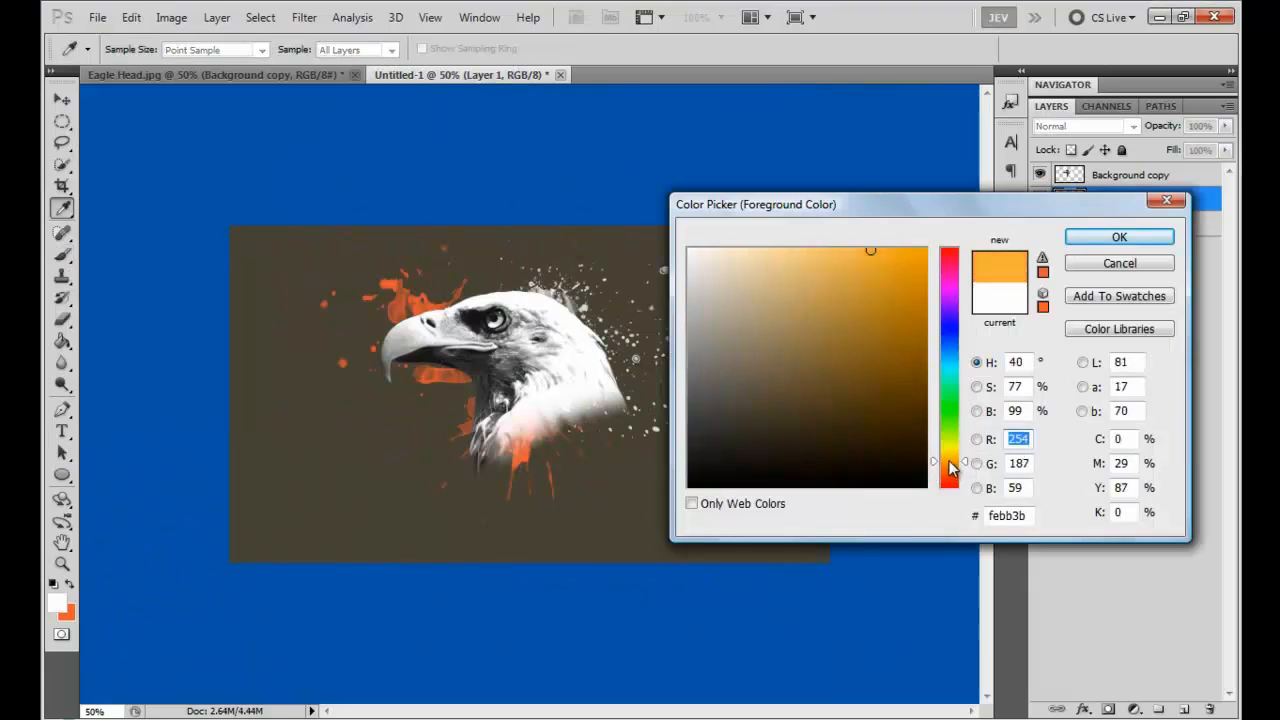
pyautogui.click(1118, 236)
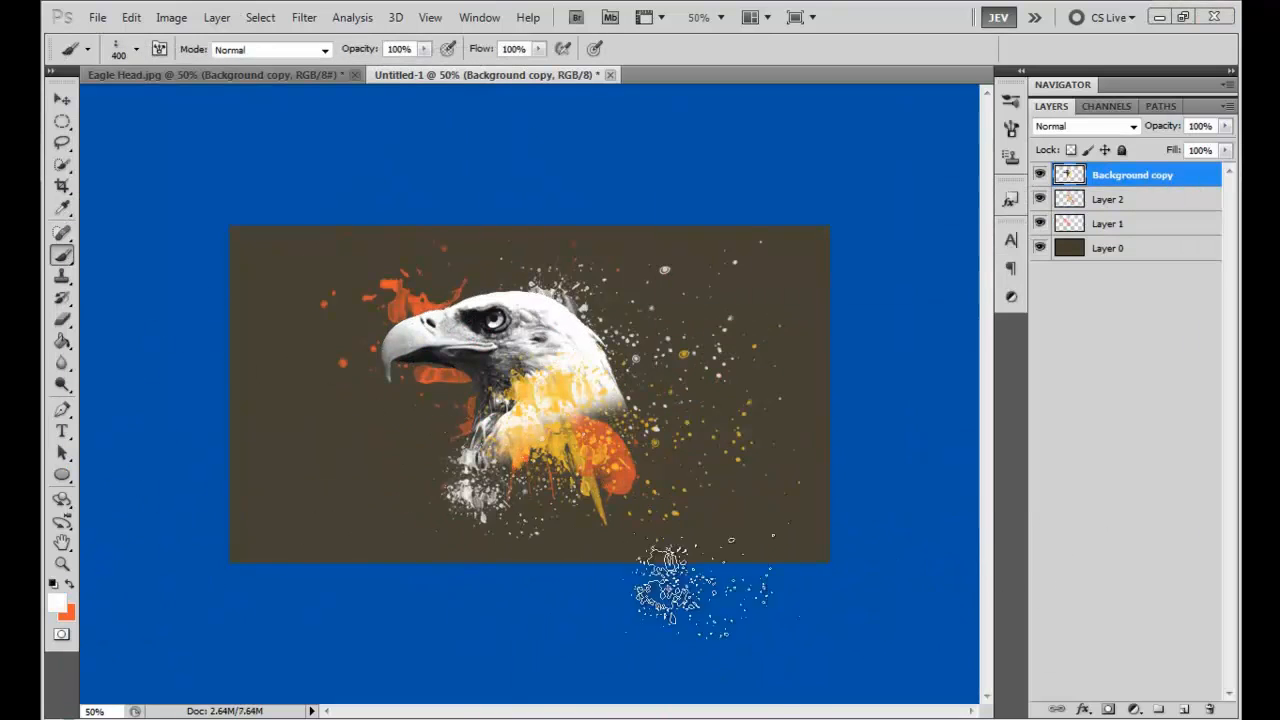
pyautogui.click(1040, 176)
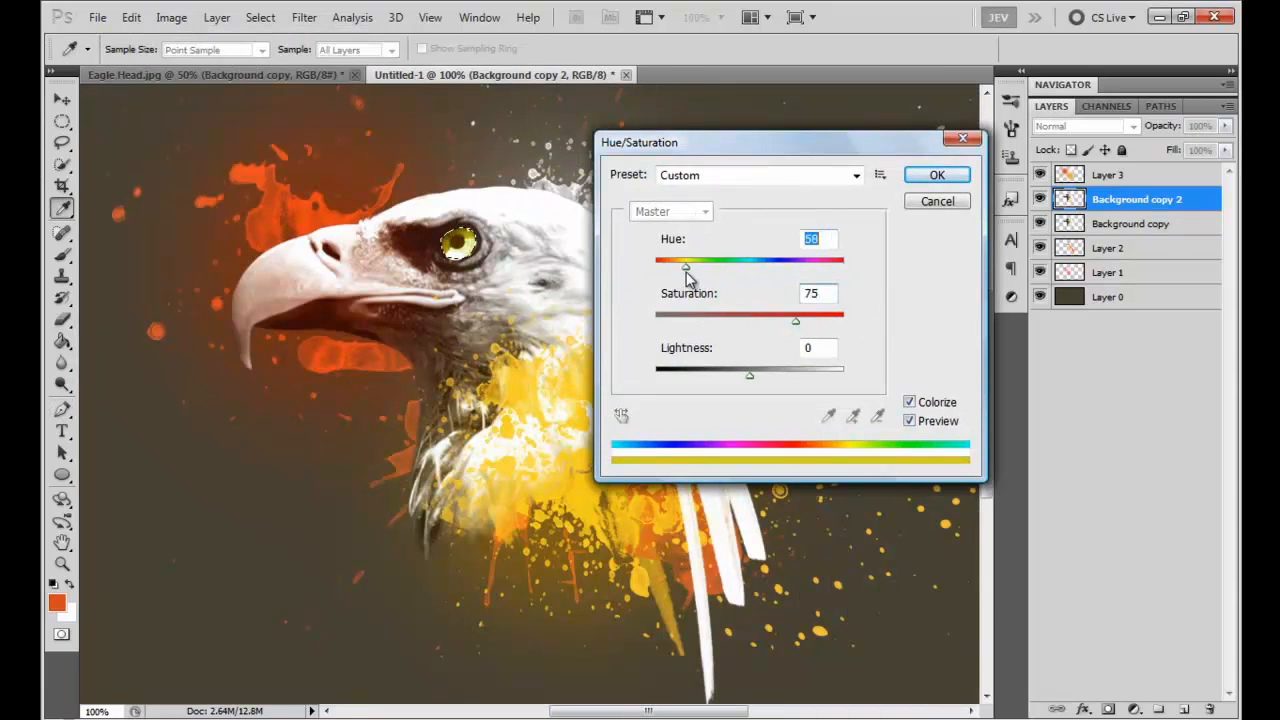
pyautogui.click(936, 174)
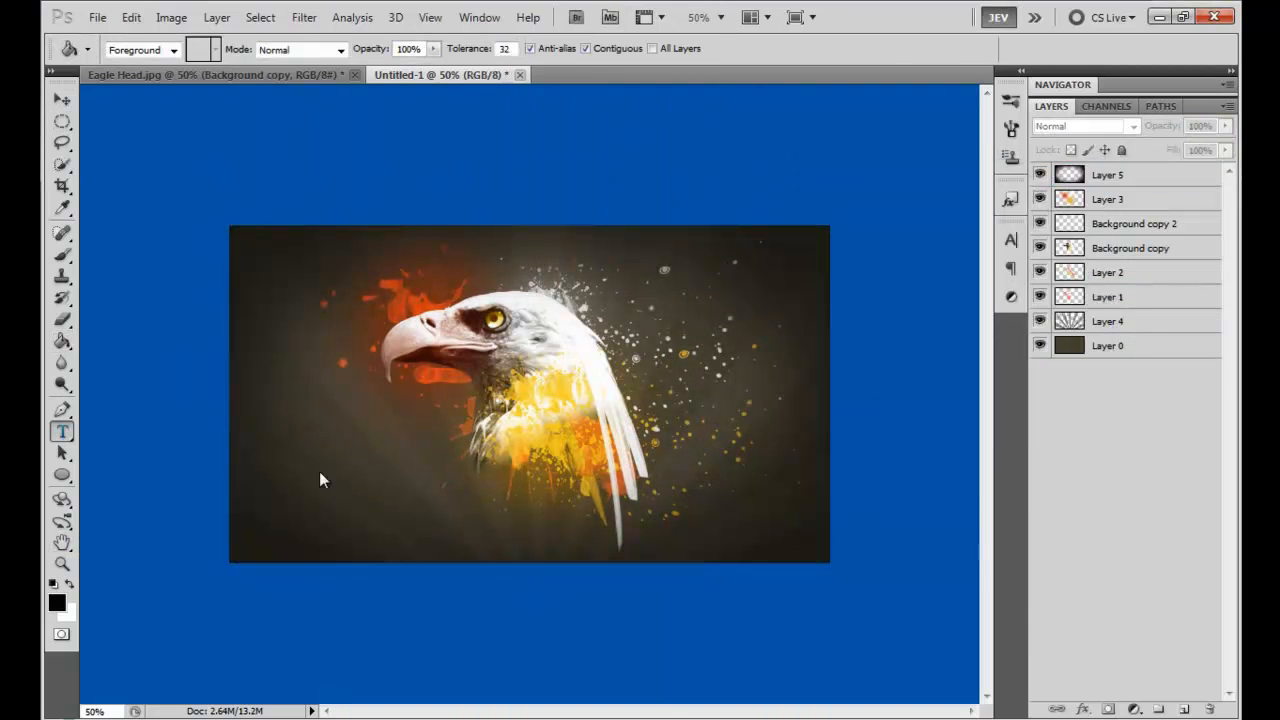
# - Start a new 1280 x 720 px document over the opened cracked-desert photo
pyautogui.click(308, 456)
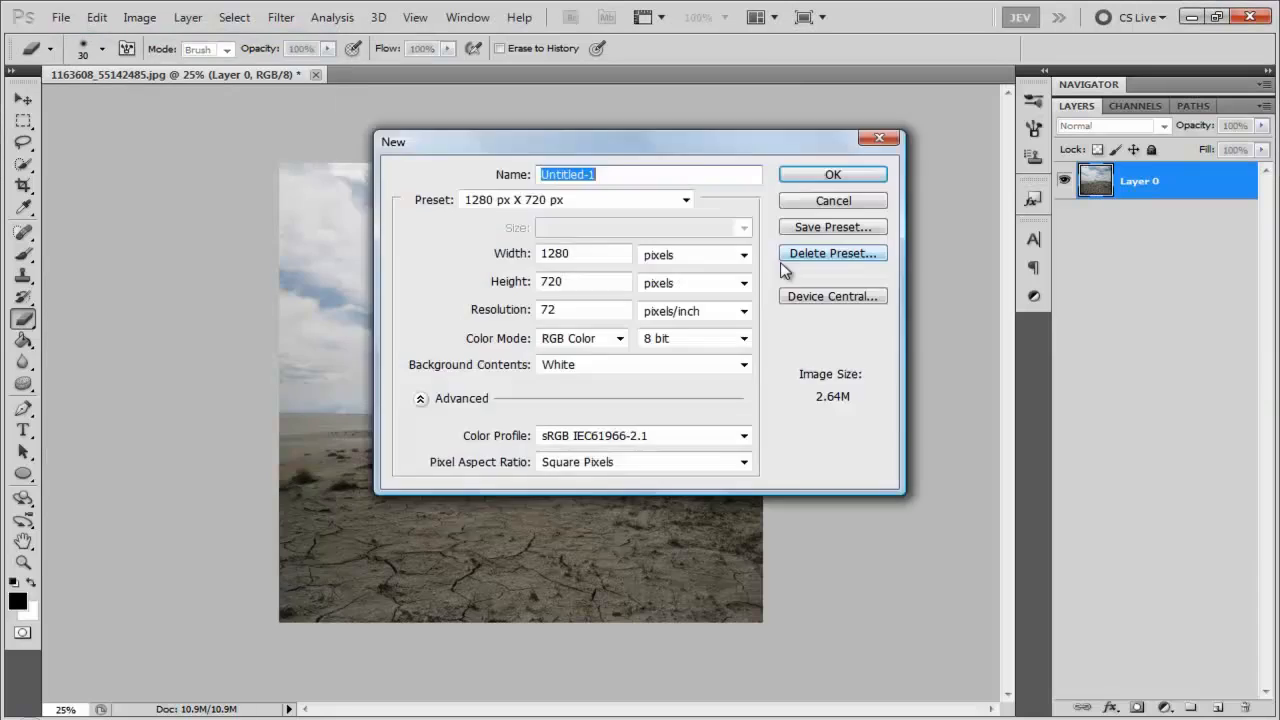
# - Place the desert and open-door images, mask the doorway, paint its shadow, and brighten with Curves
pyautogui.click(832, 174)
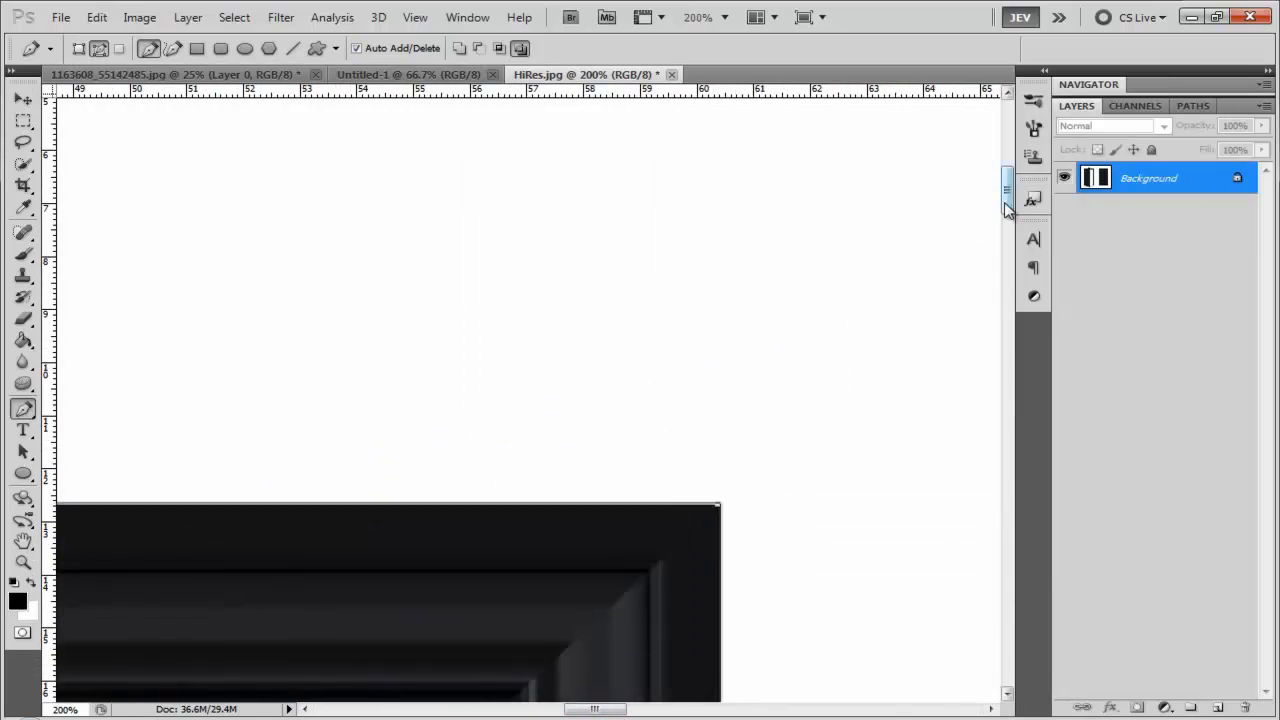
pyautogui.click(408, 74)
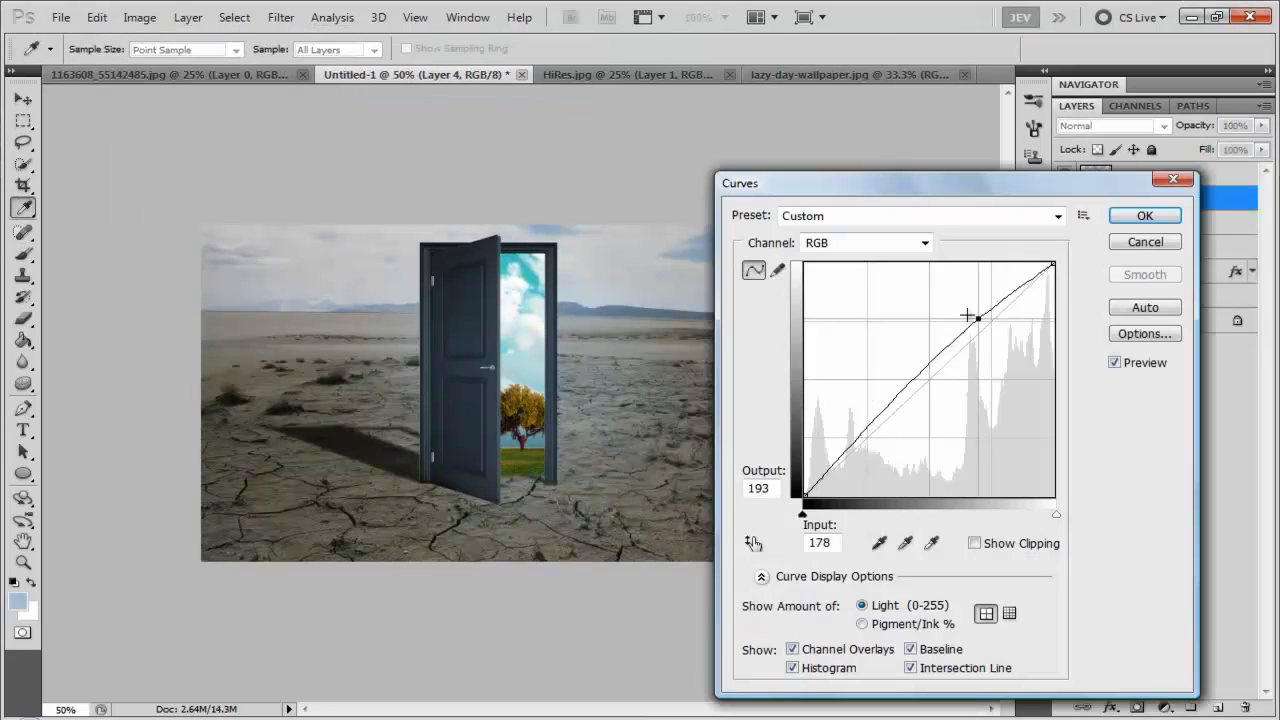
pyautogui.click(1144, 216)
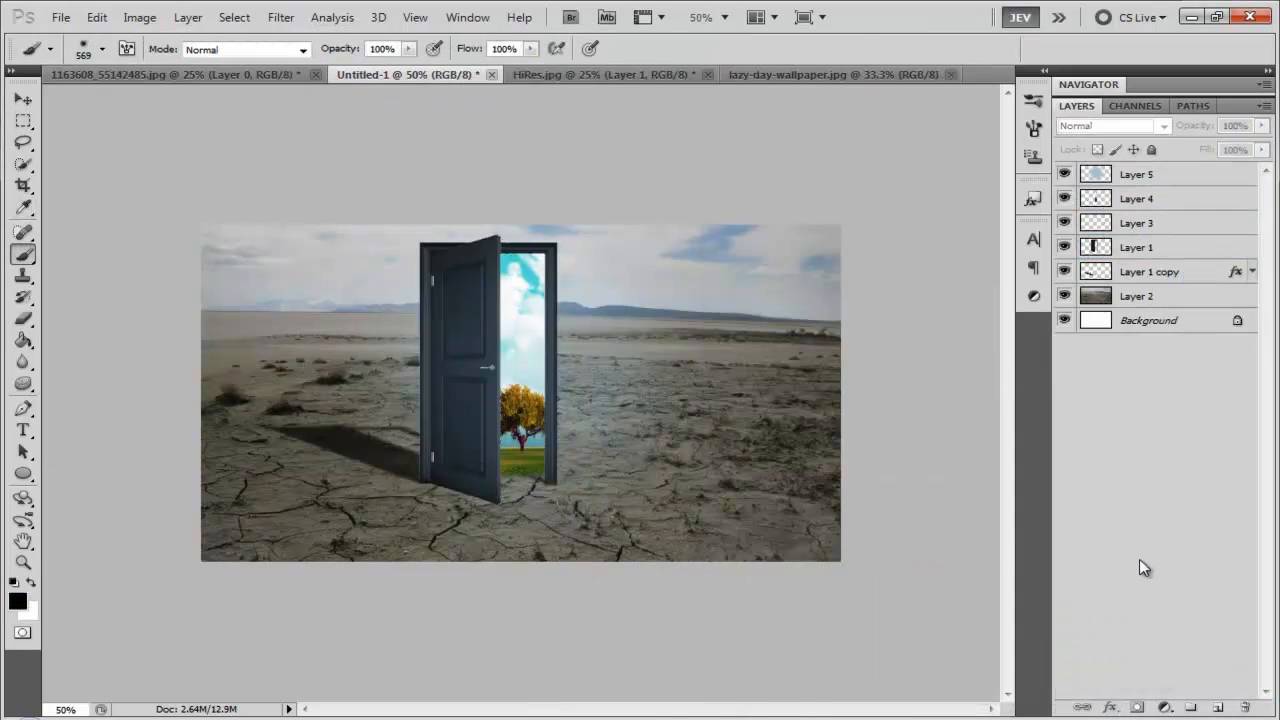
# - Add a yellow Gradient Map and warm Photo Filter, then layer light-trail images over the door in Screen mode
pyautogui.click(1110, 124)
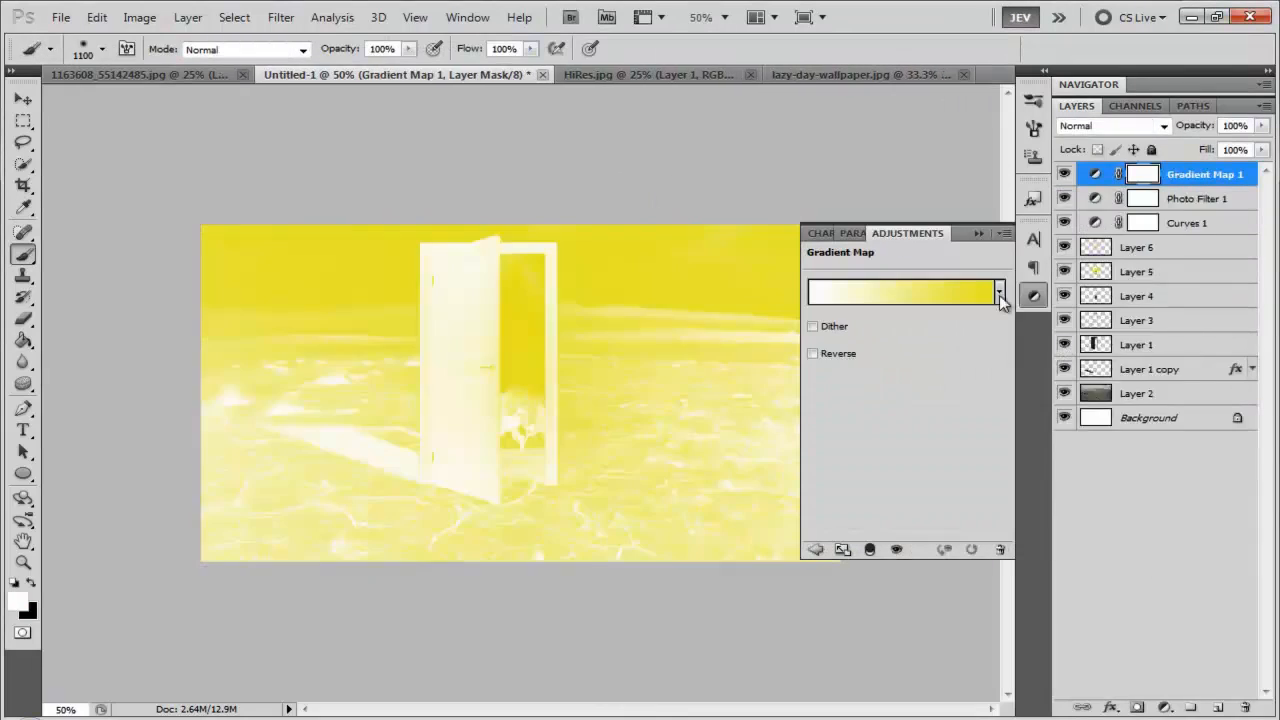
pyautogui.click(1000, 292)
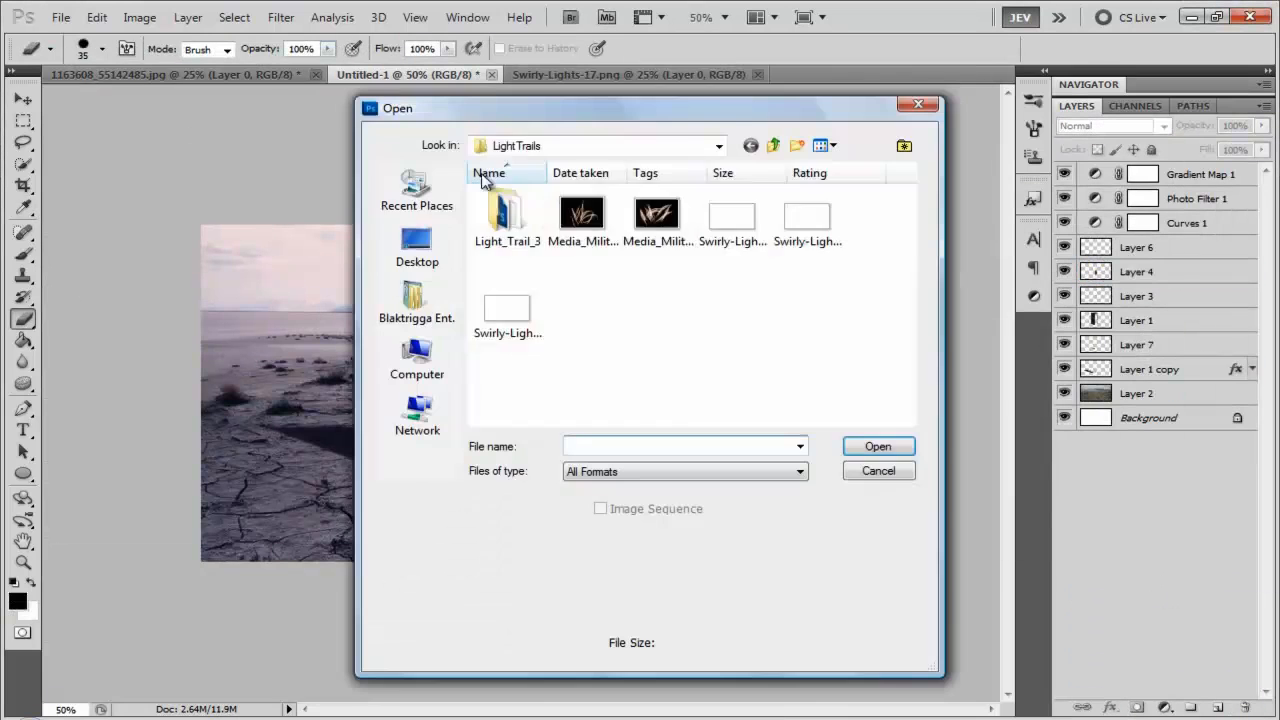
pyautogui.click(876, 446)
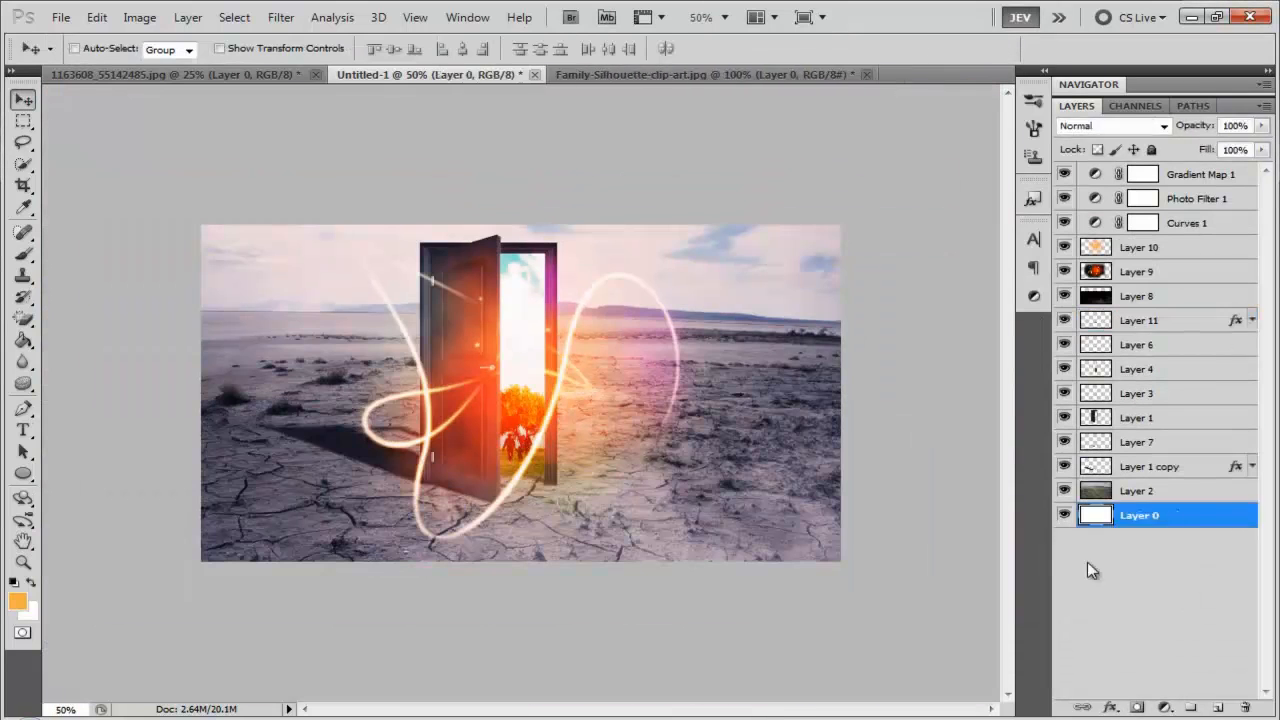
# - Add the title 'OPEN THE DOOR' with a byline and give it a black Color Overlay
pyautogui.write('OPEN THE DOOR')
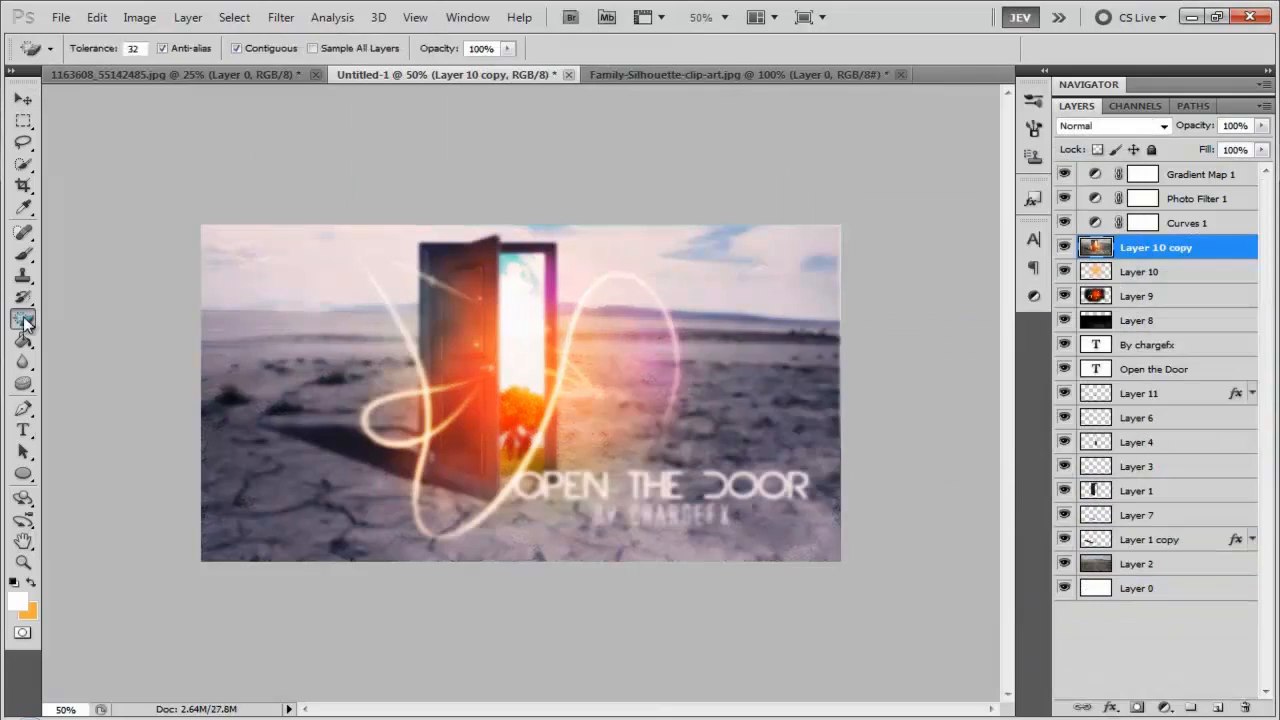
pyautogui.click(24, 318)
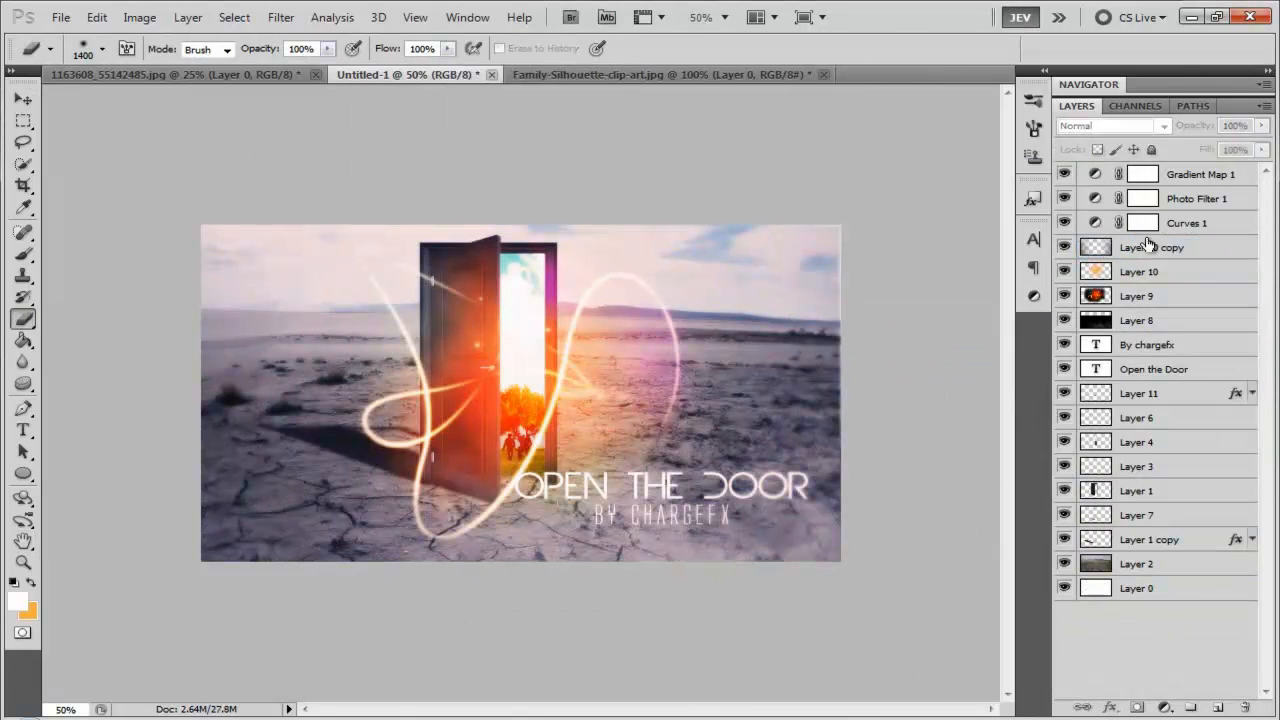
pyautogui.click(1156, 368)
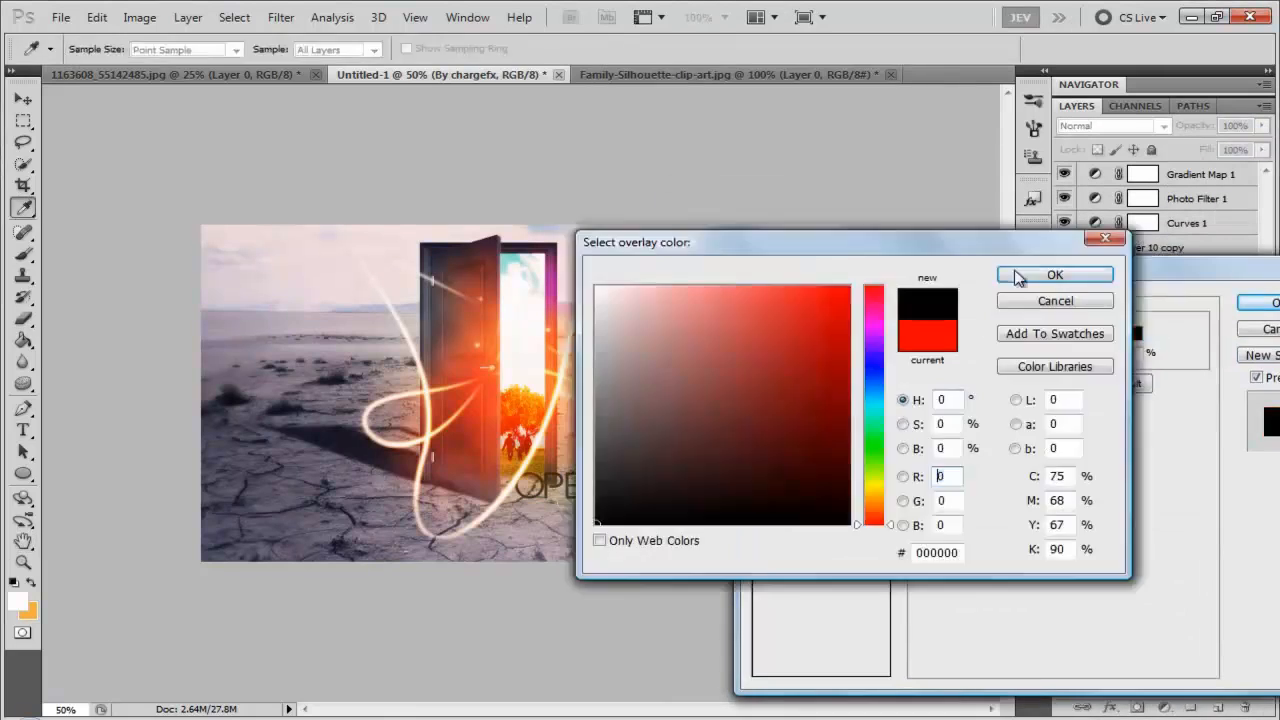
pyautogui.click(1054, 274)
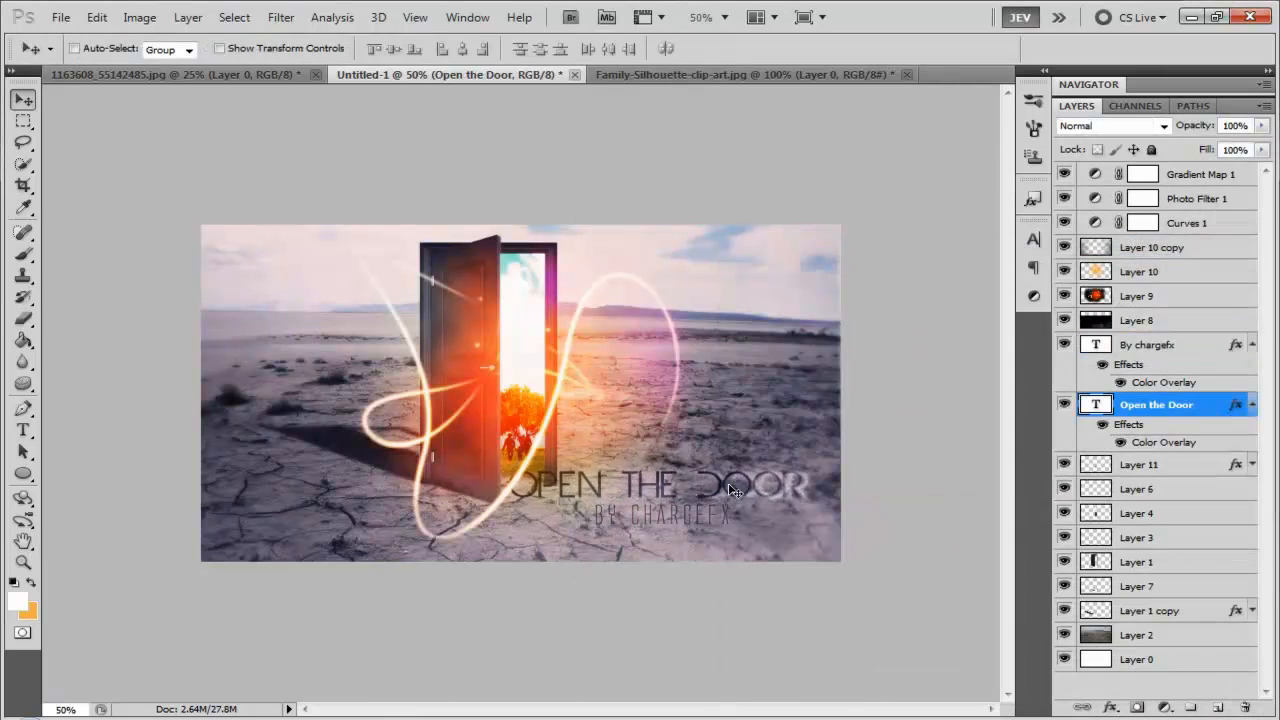